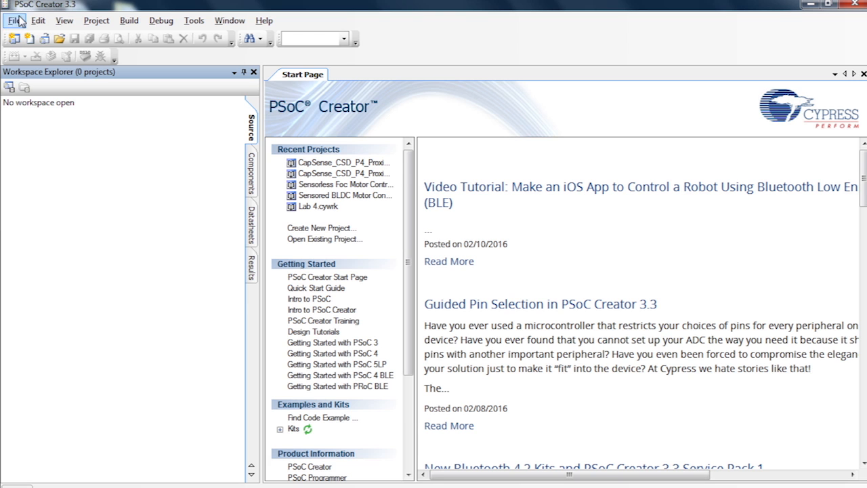
mouse_move(348, 114)
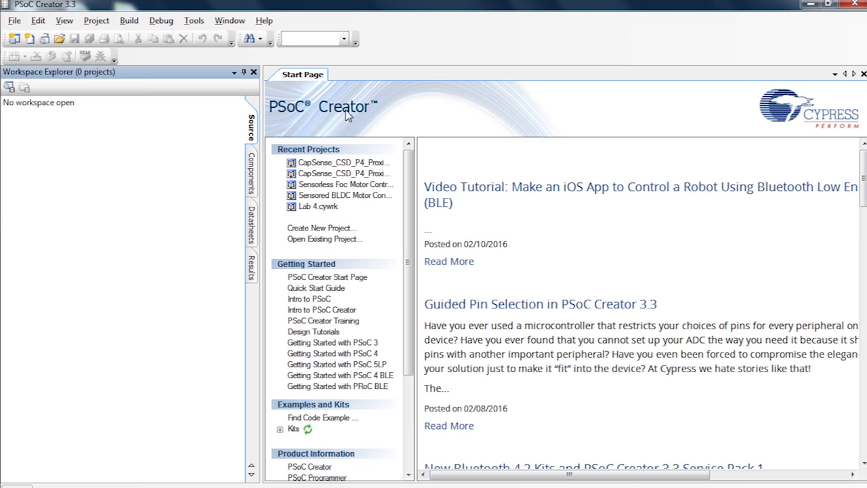
Step: Start a new project via File > New > Project targeting the CY8CKIT-043 kit
left_click(321, 228)
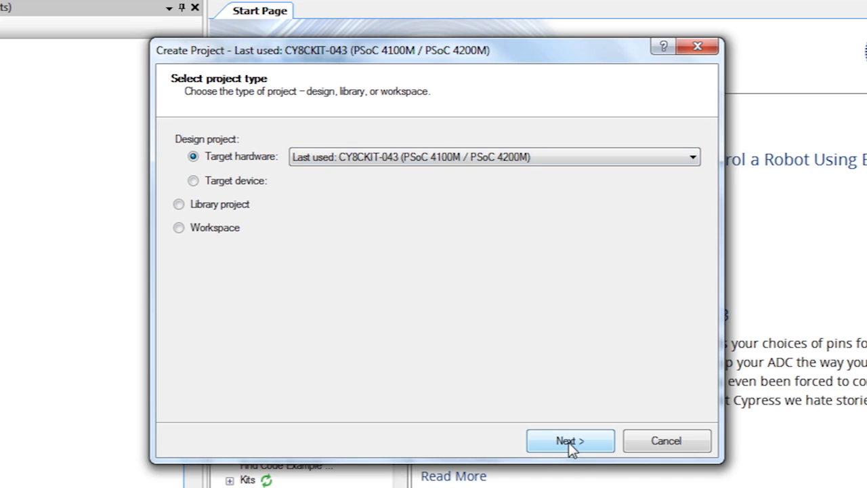
Step: Create the CapSense_CSD_P4_Proximity_Design code example project and finish the wizard
left_click(570, 440)
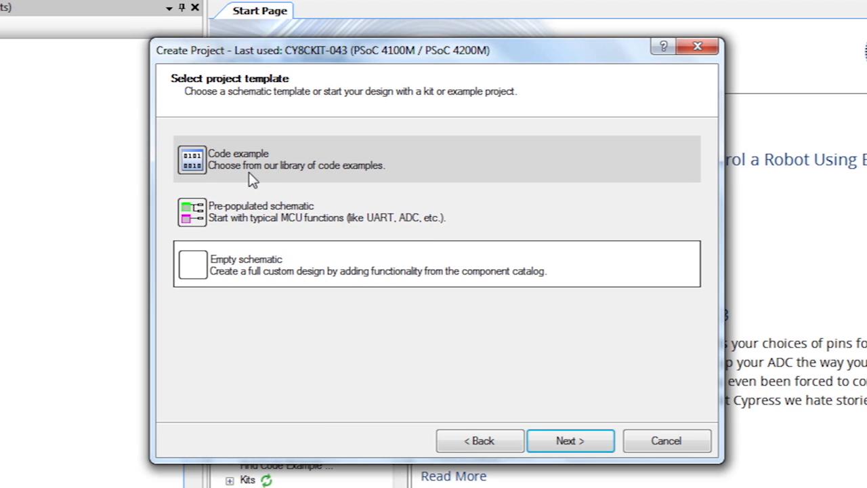
mouse_move(252, 170)
type("ca")
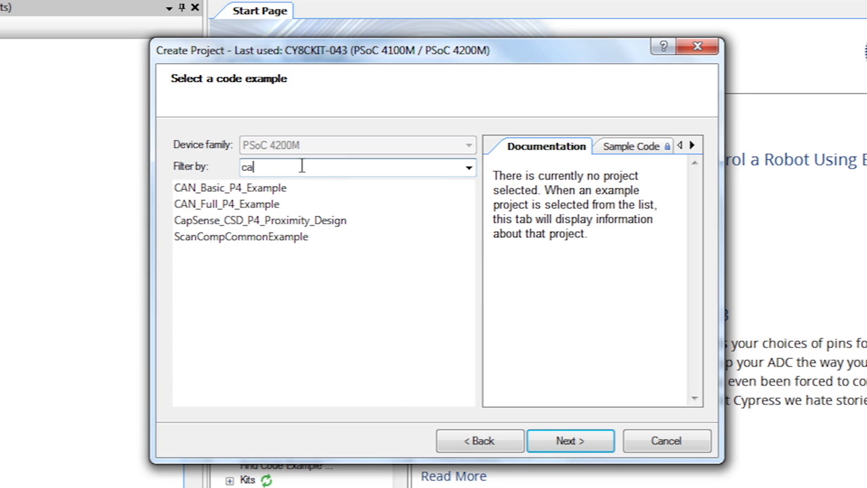
mouse_move(332, 224)
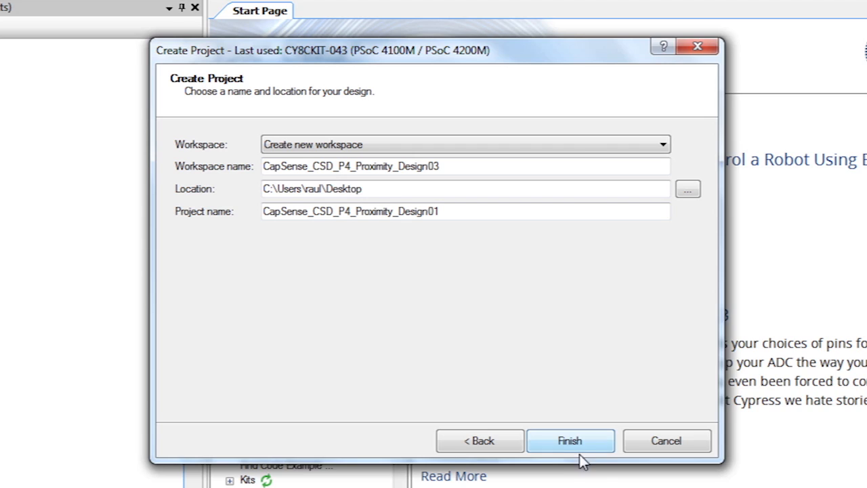
left_click(570, 441)
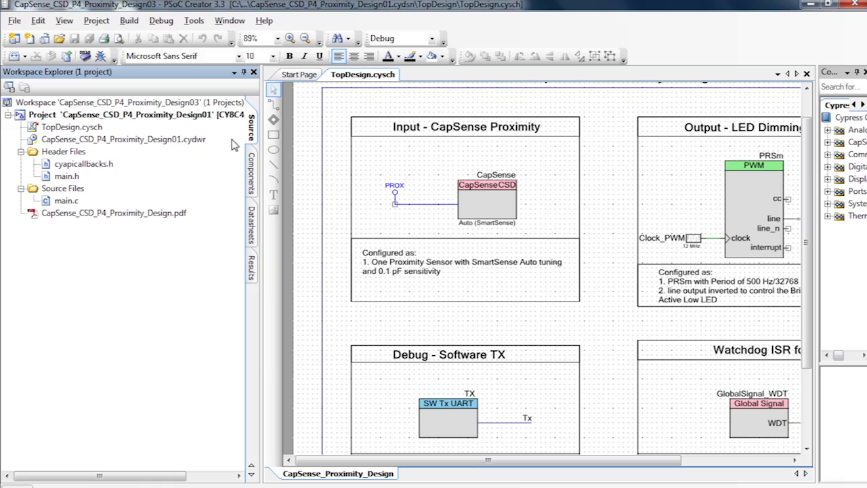
double_click(486, 196)
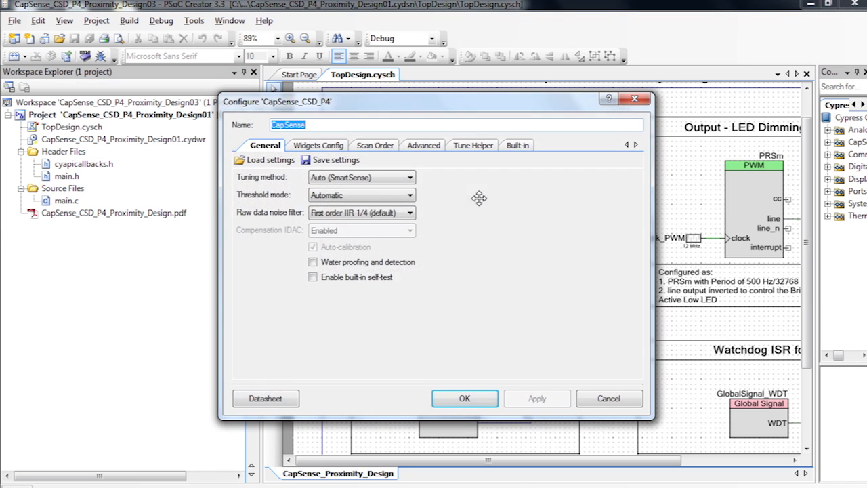
left_click(317, 145)
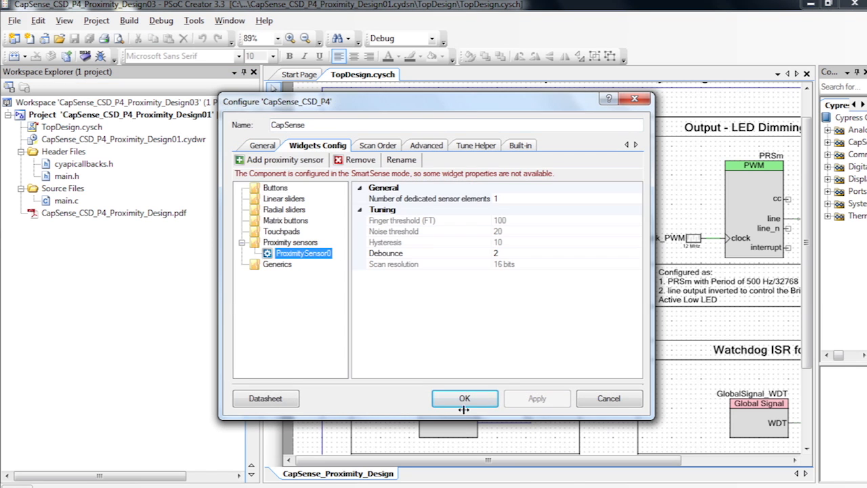
left_click(465, 399)
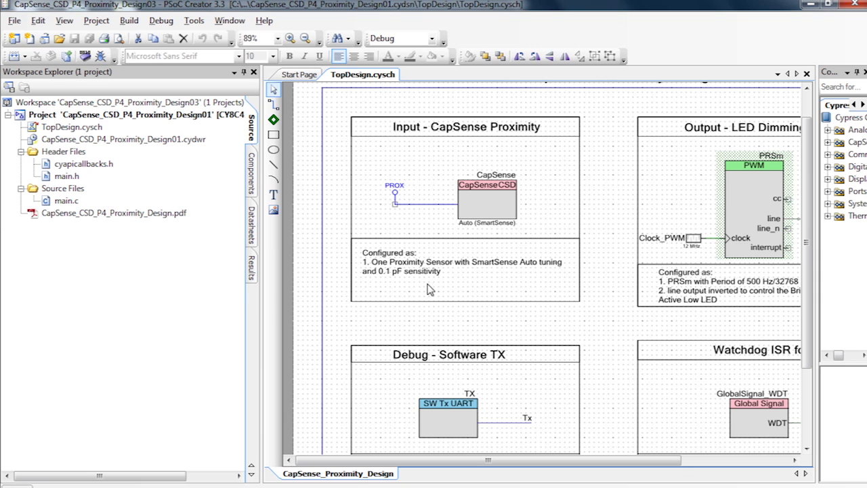
mouse_move(712, 187)
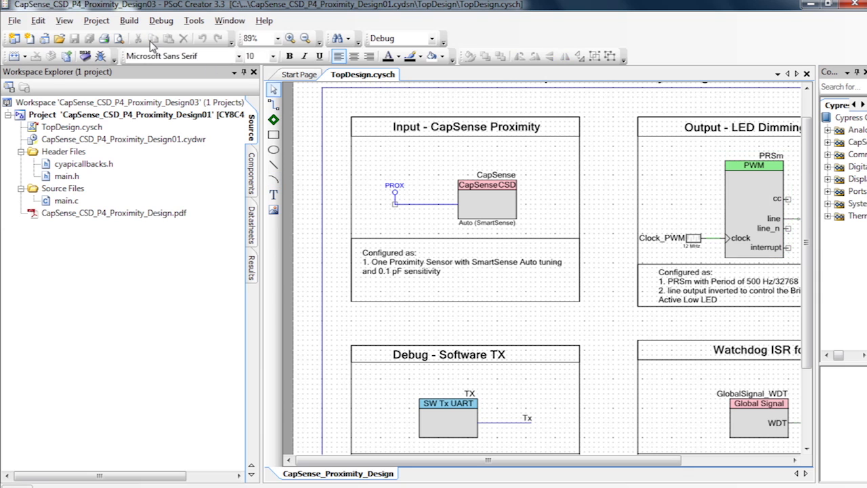
Step: Build the proximity project, then open its .cydwr pin assignments
left_click(129, 21)
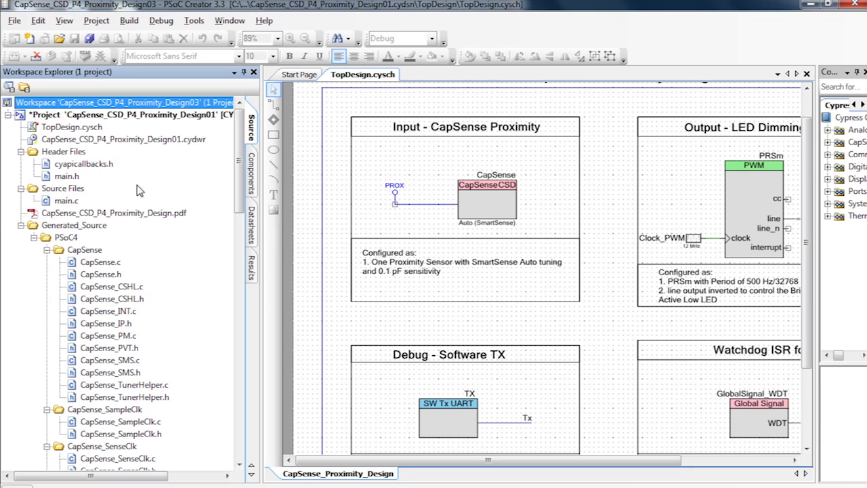
double_click(124, 139)
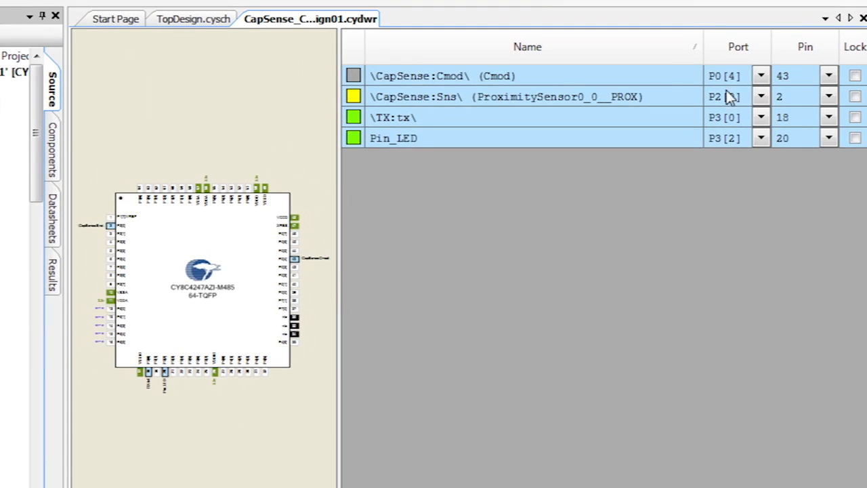
Step: Reassign Sns to locked P0[6], Cmod to P4[2], TX to P7[1], and start choosing Pin_LED's port
left_click(762, 96)
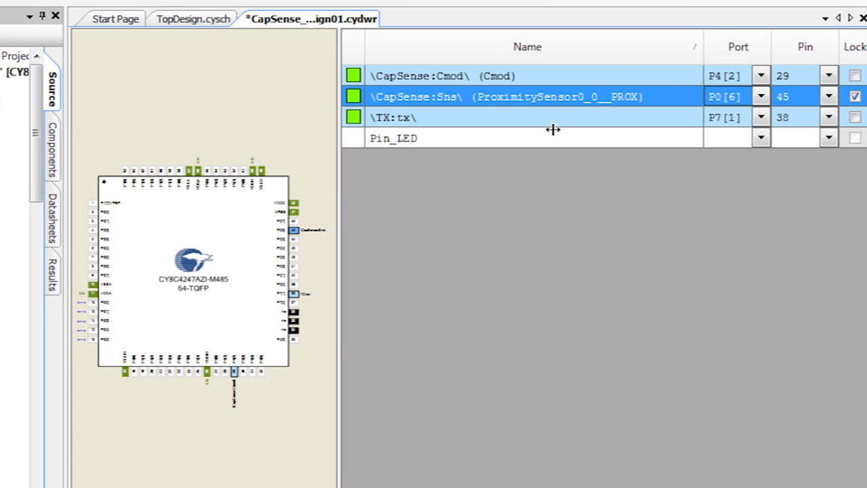
left_click(762, 138)
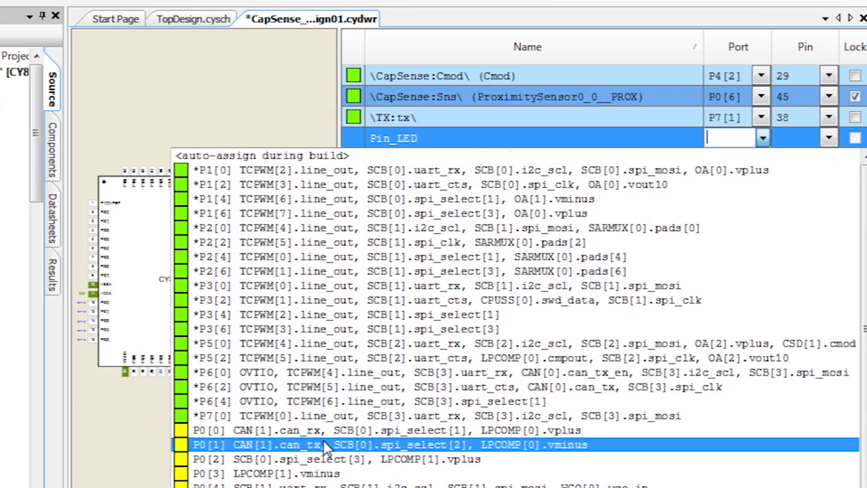